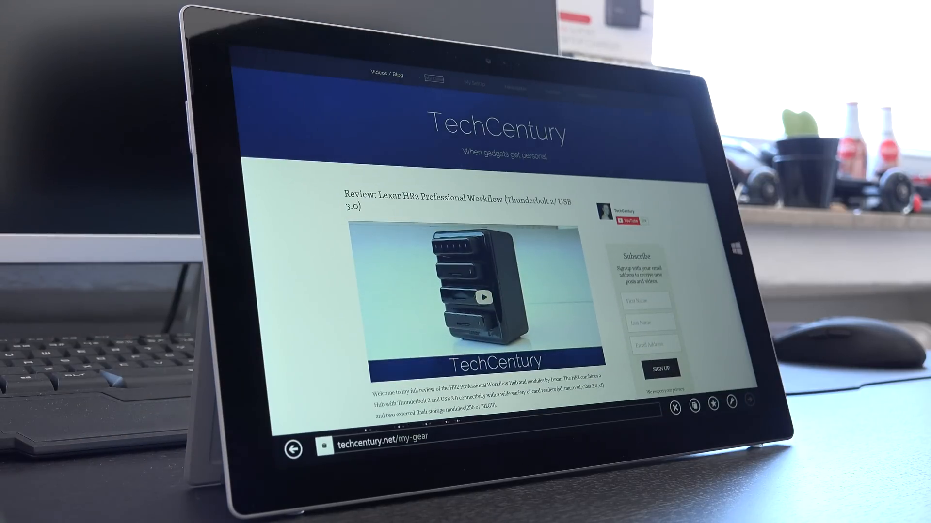
Load the My Gear page and scroll past the Logitech MX Master to the Creative T6 Series II.
{"action": "left_click", "coordinate": [435, 77]}
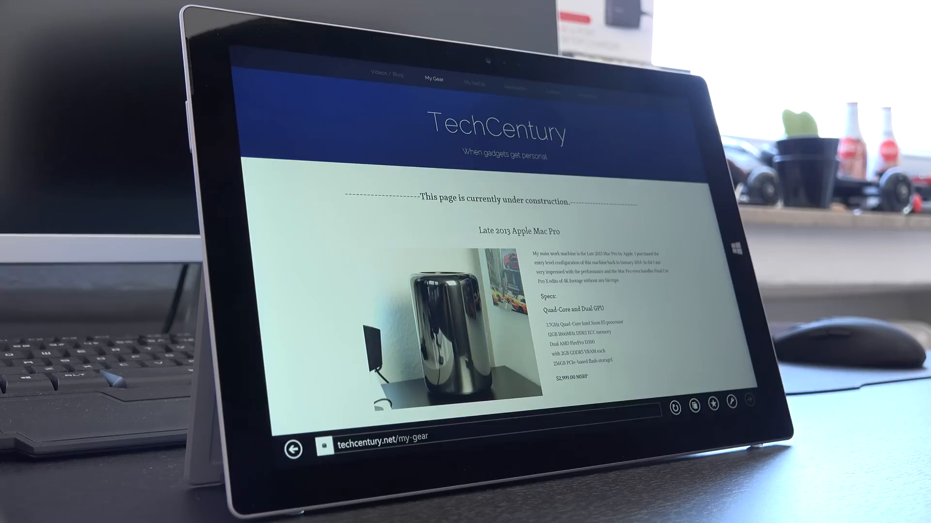
{"action": "scroll", "scroll_direction": "down", "scroll_amount": 3}
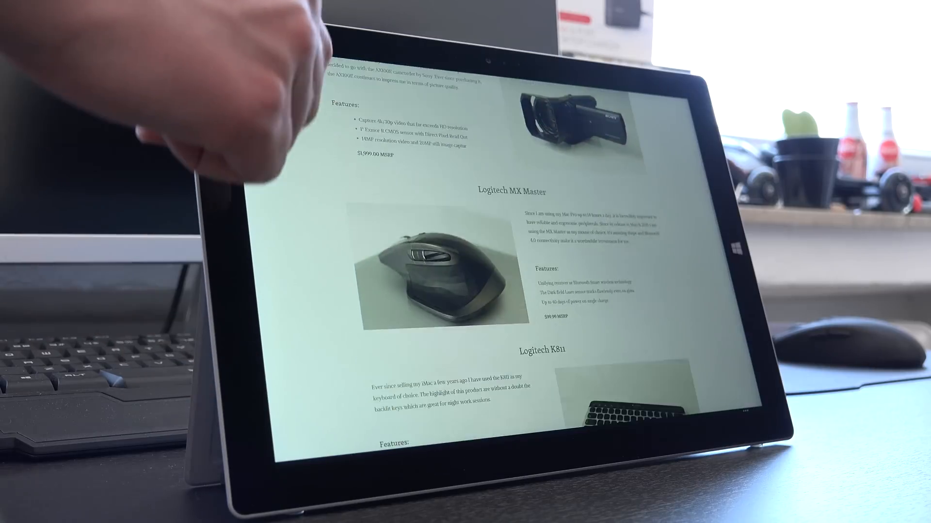
{"action": "scroll", "scroll_direction": "down", "scroll_amount": 3}
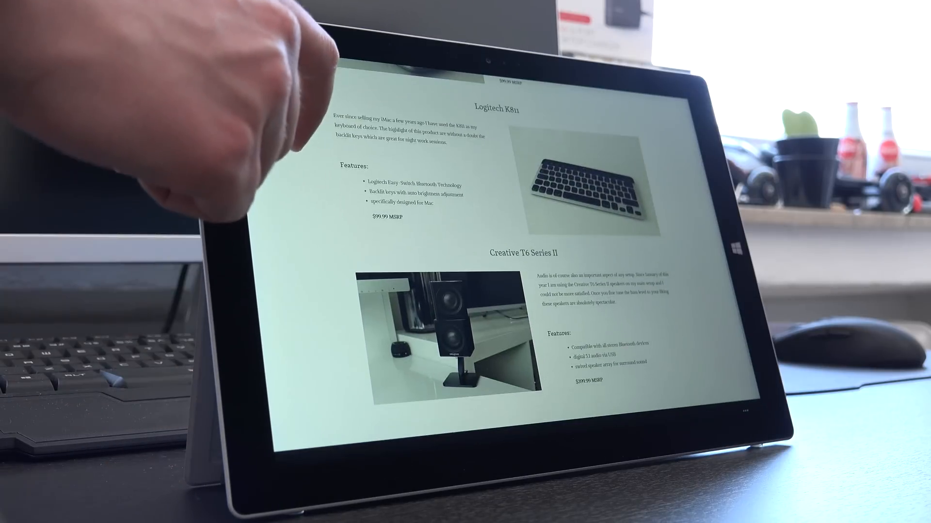